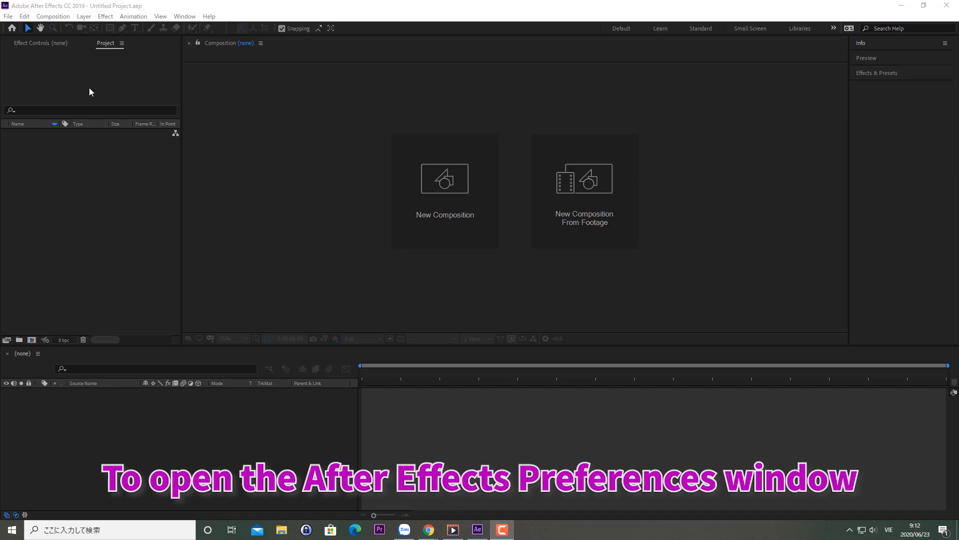
Reach the Auto-Save preferences via Edit > Preferences, saving every 20 minutes with 5 project versions
click(24, 16)
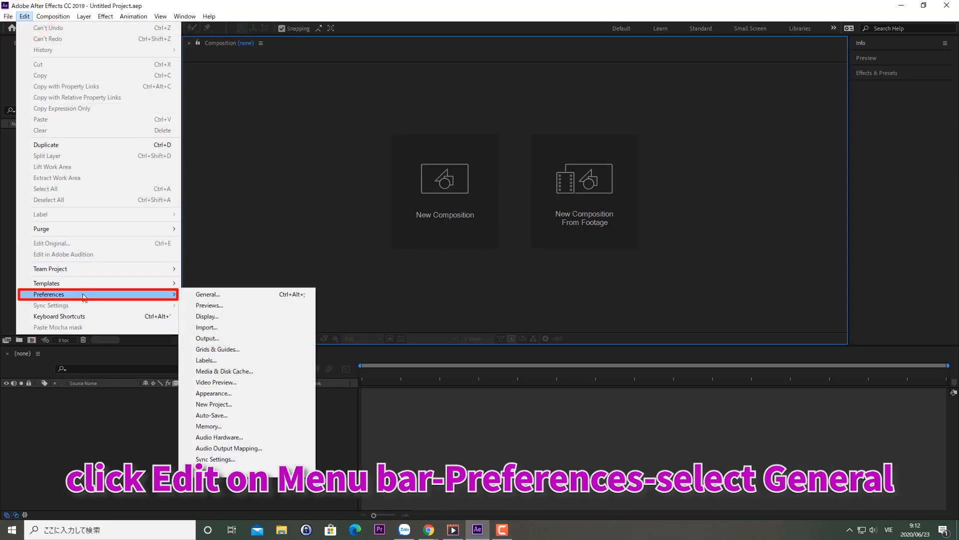
mouse_move(208, 294)
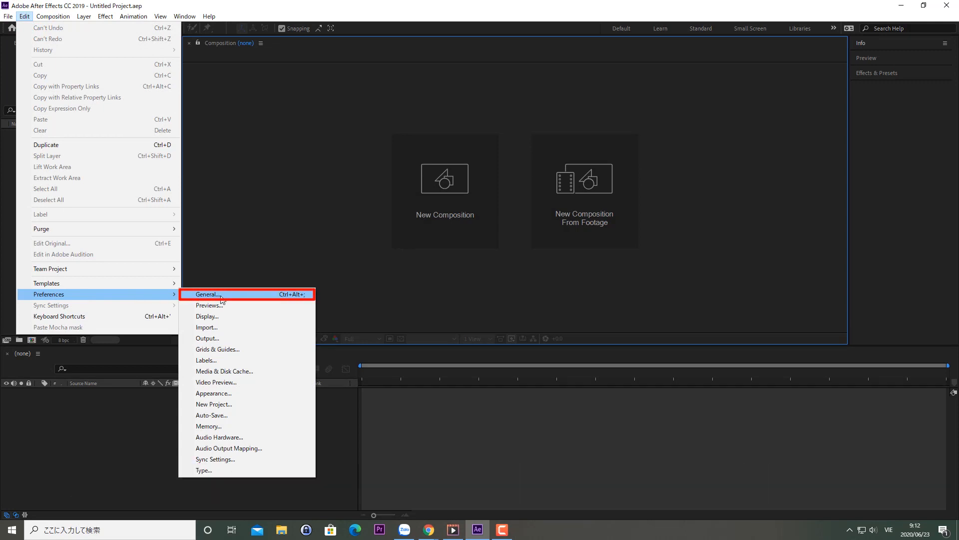
click(207, 293)
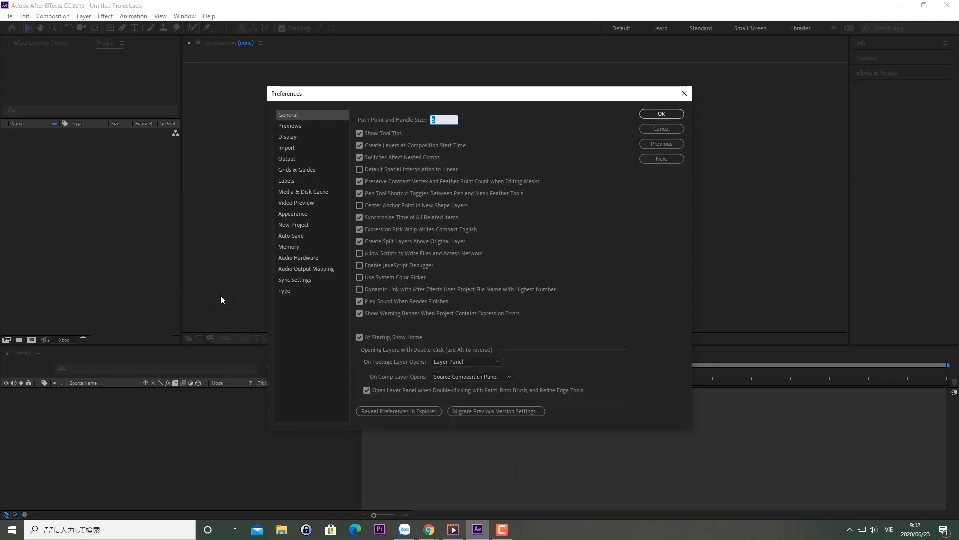
click(660, 113)
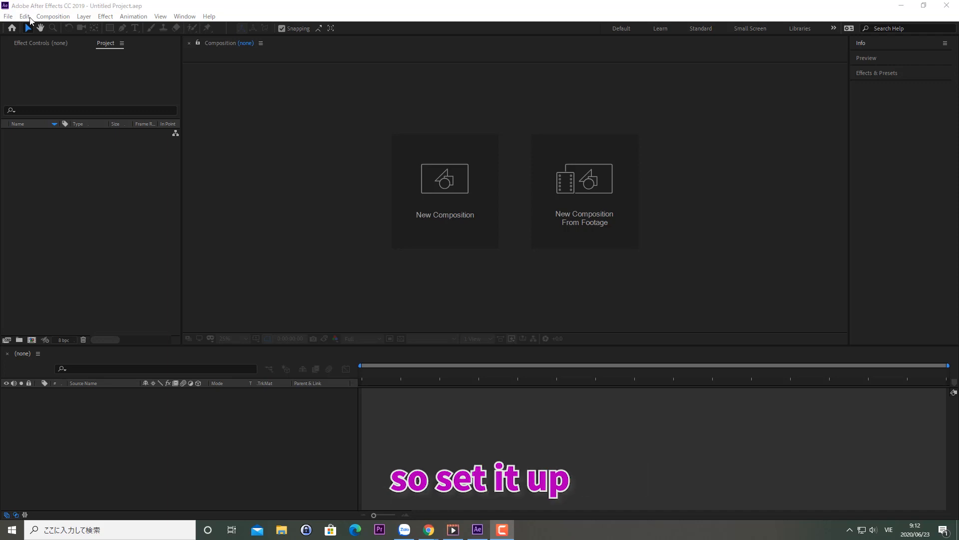
click(24, 16)
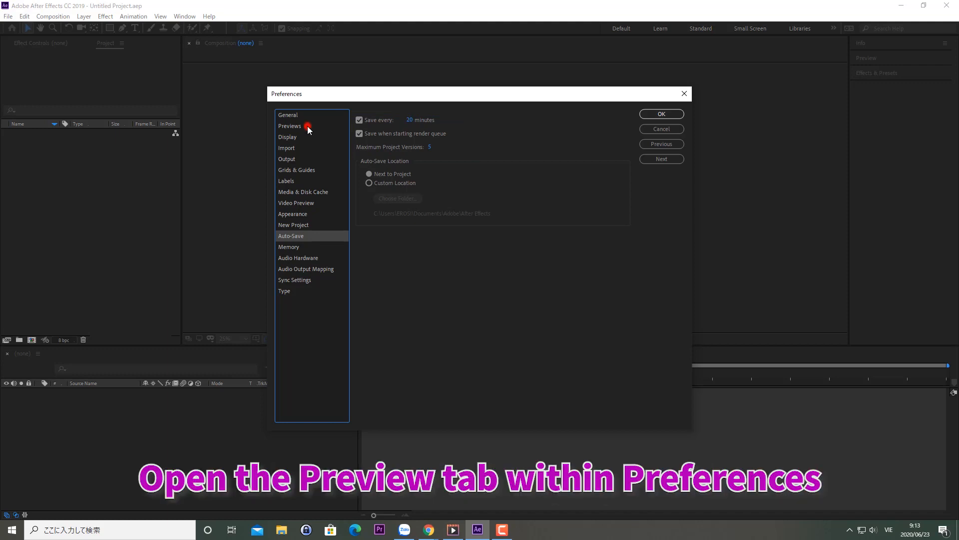
Show the Previews preferences with adaptive resolution limit 1/8 and More Accurate zoom quality
click(290, 126)
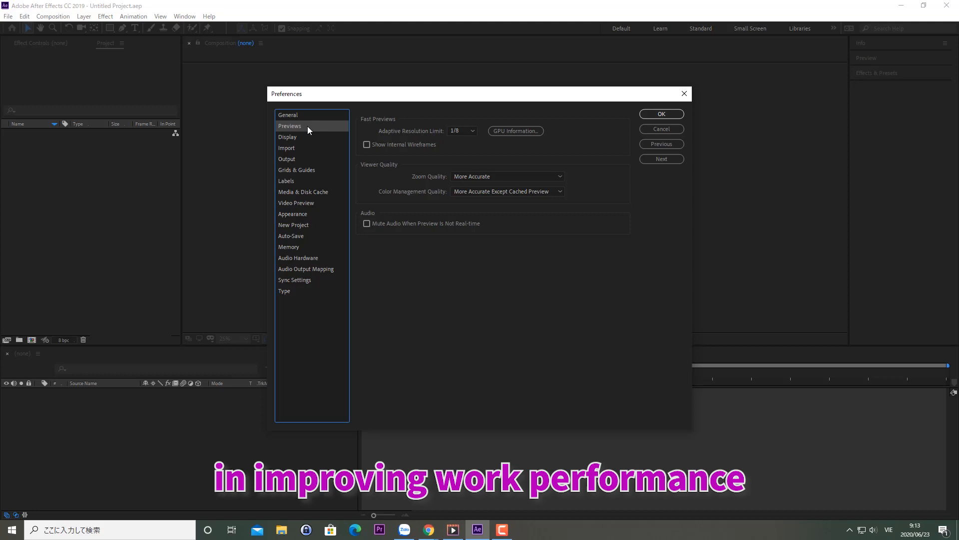
mouse_move(311, 187)
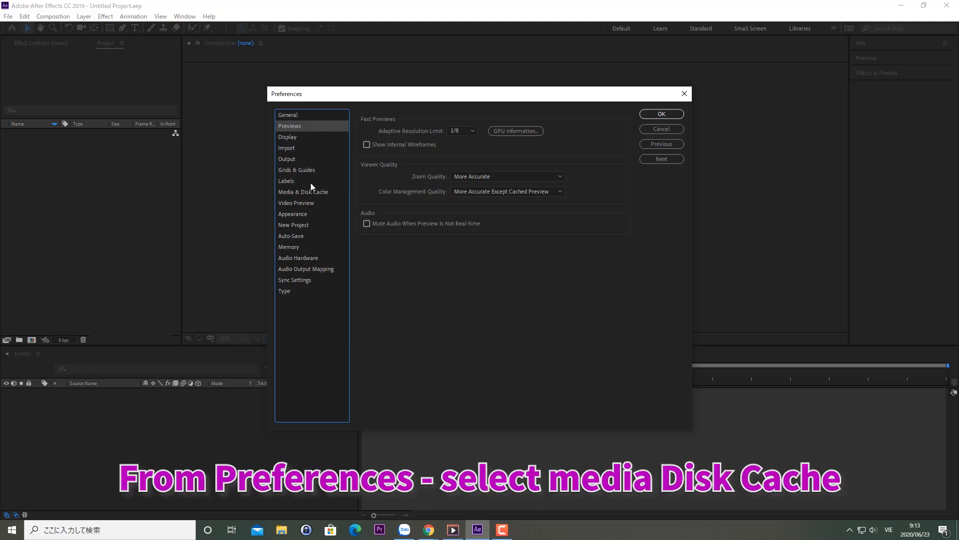
Show the Media & Disk Cache preferences with disk cache enabled at 22 GB maximum
click(303, 192)
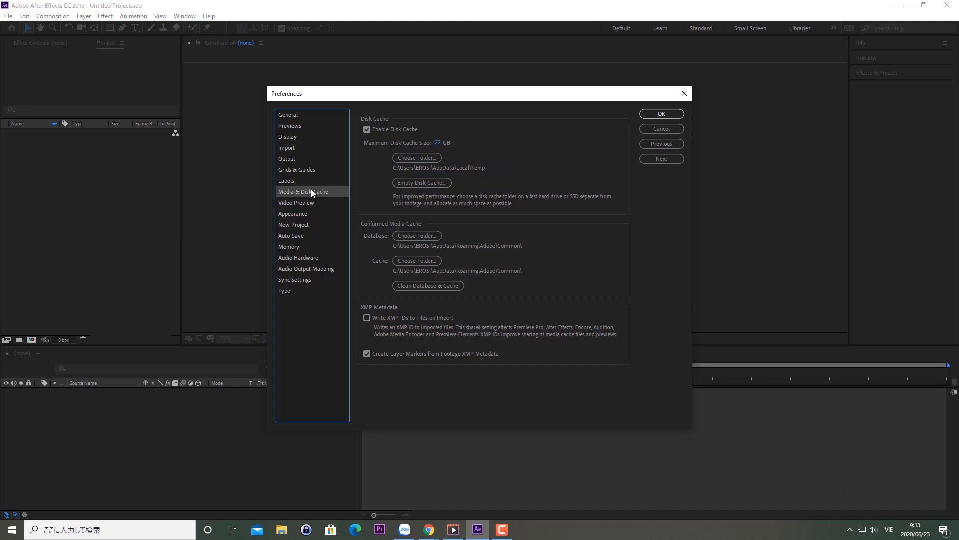
Review Memory (6 GB reserved), then show Appearance with brightness at its darkest
click(289, 247)
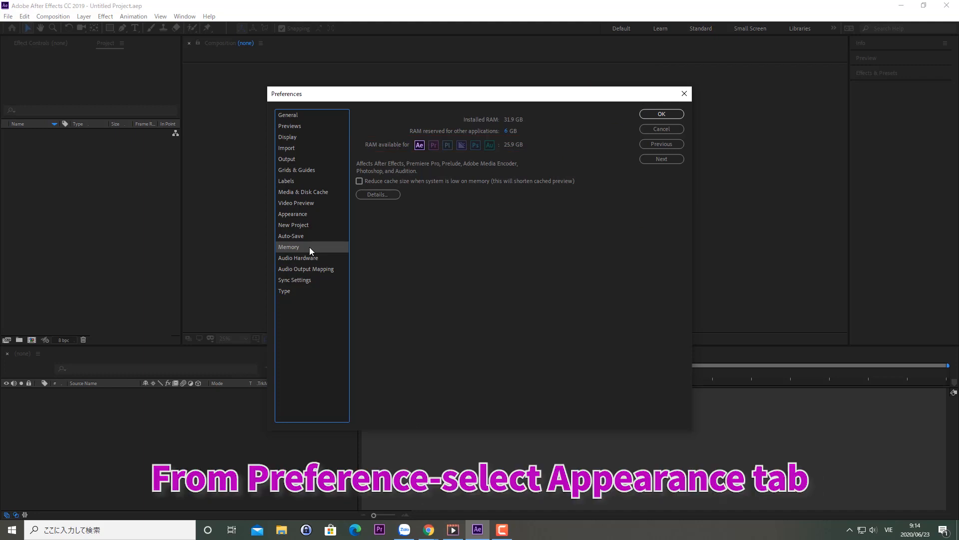
click(292, 214)
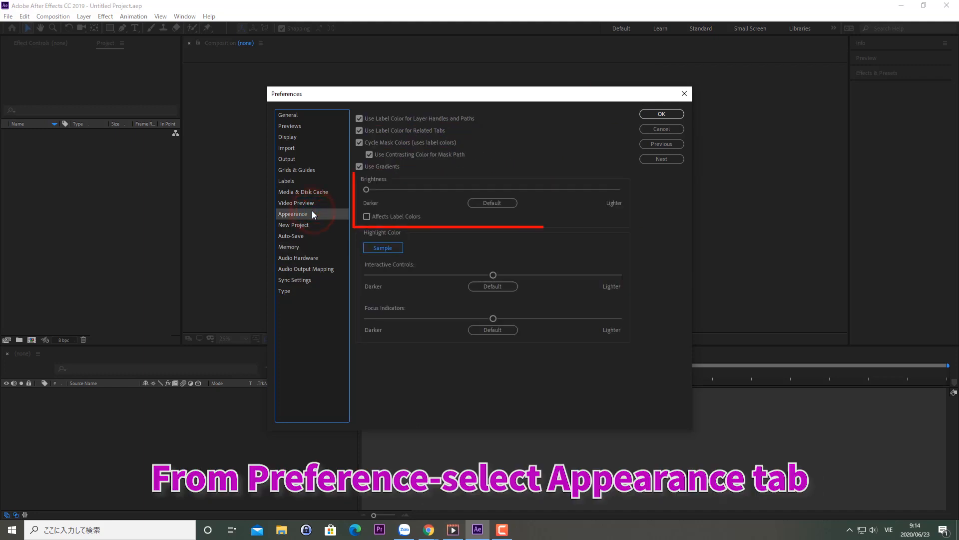